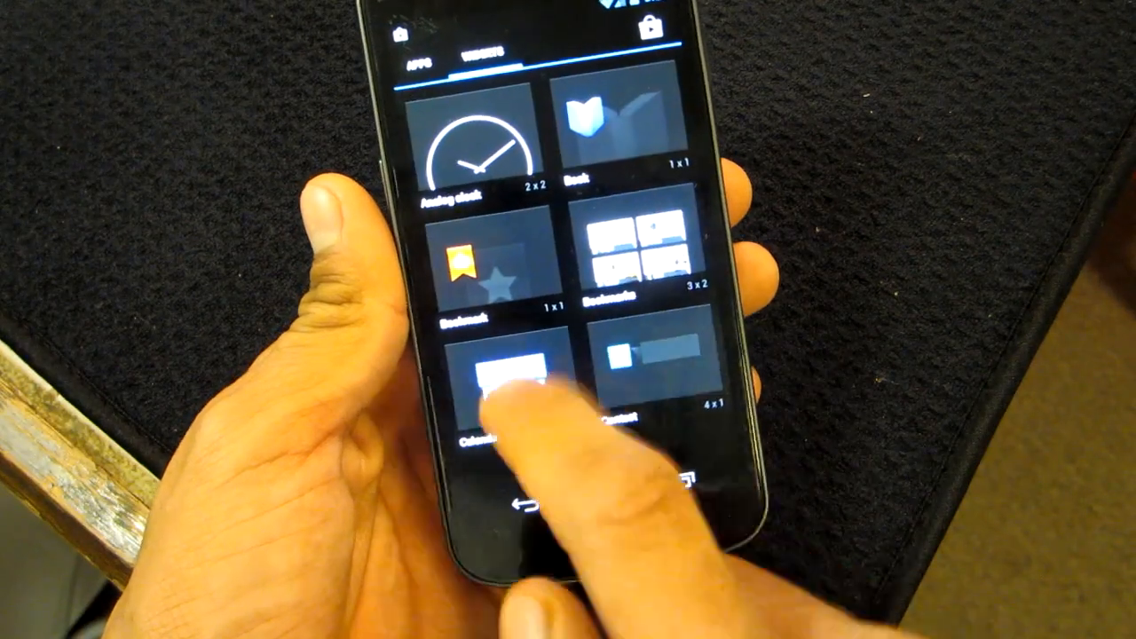
scroll("up", 3)
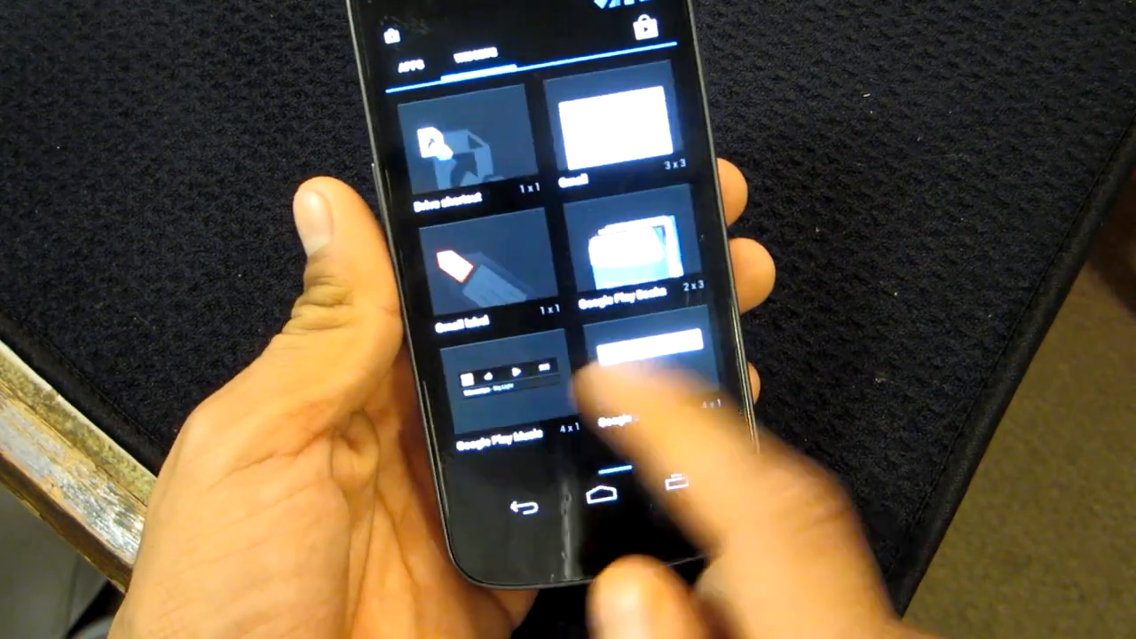